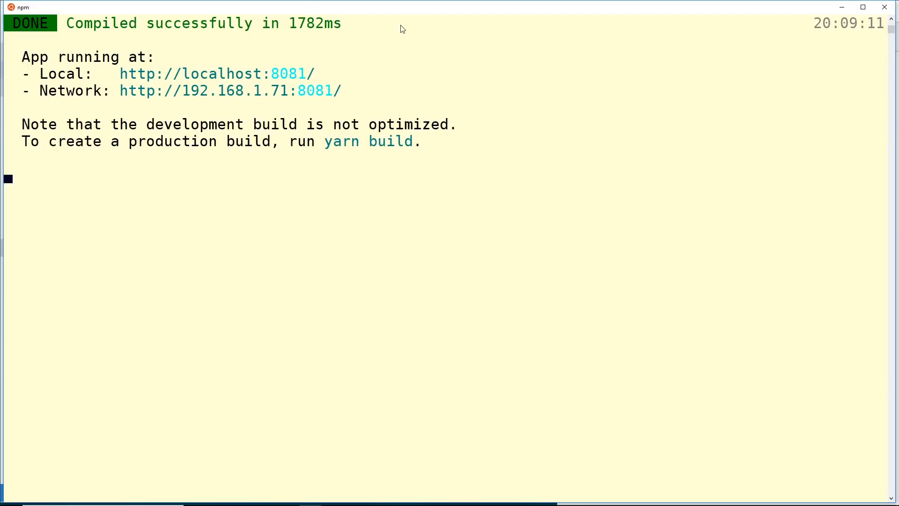
mouse_move(424, 21)
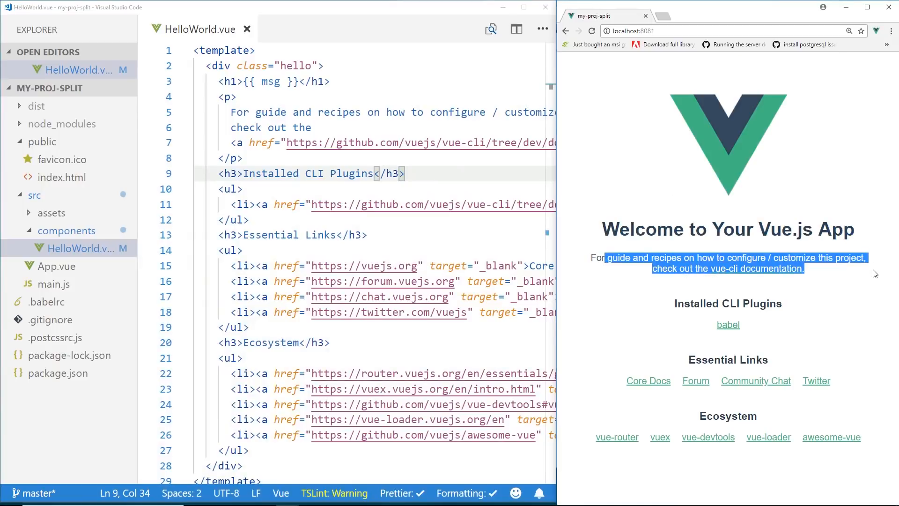
click(245, 220)
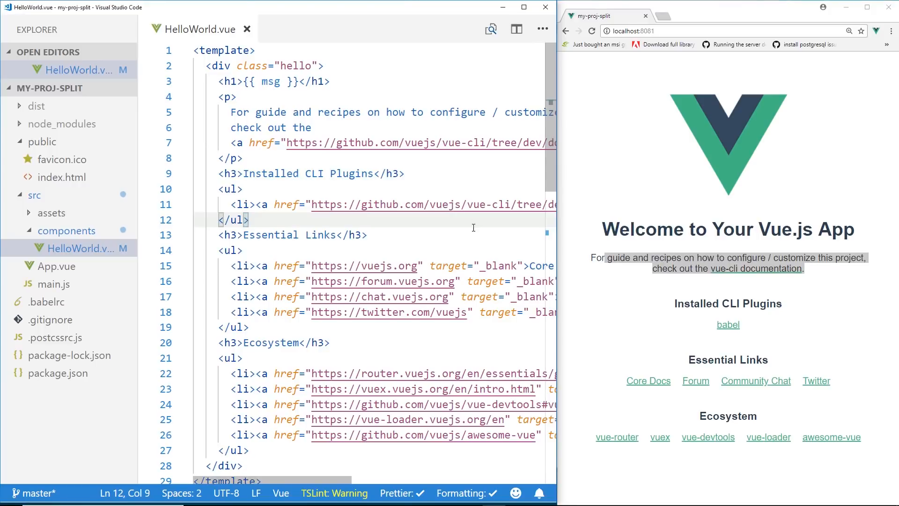
mouse_move(477, 230)
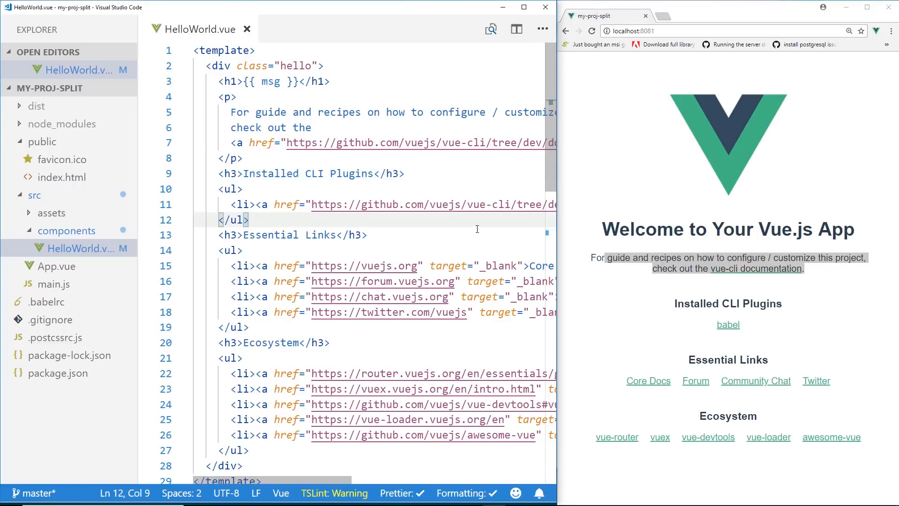
scroll(down, 3)
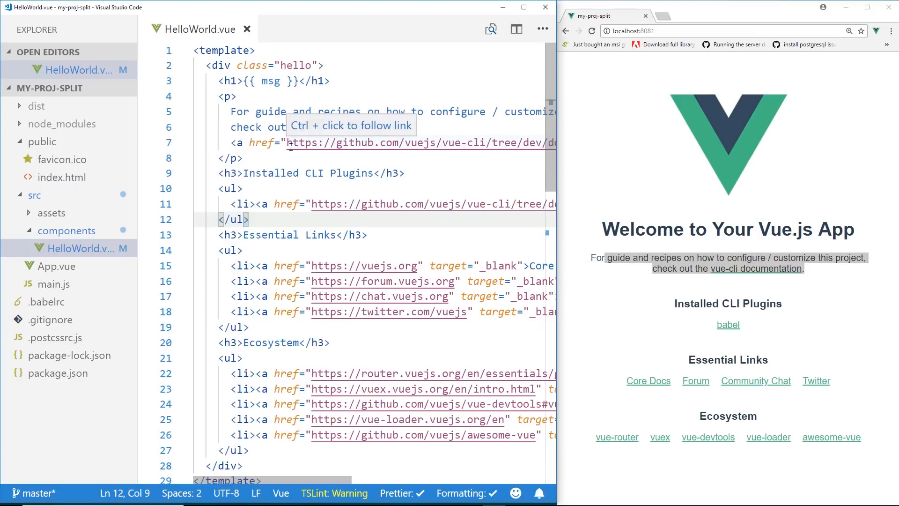
mouse_move(256, 157)
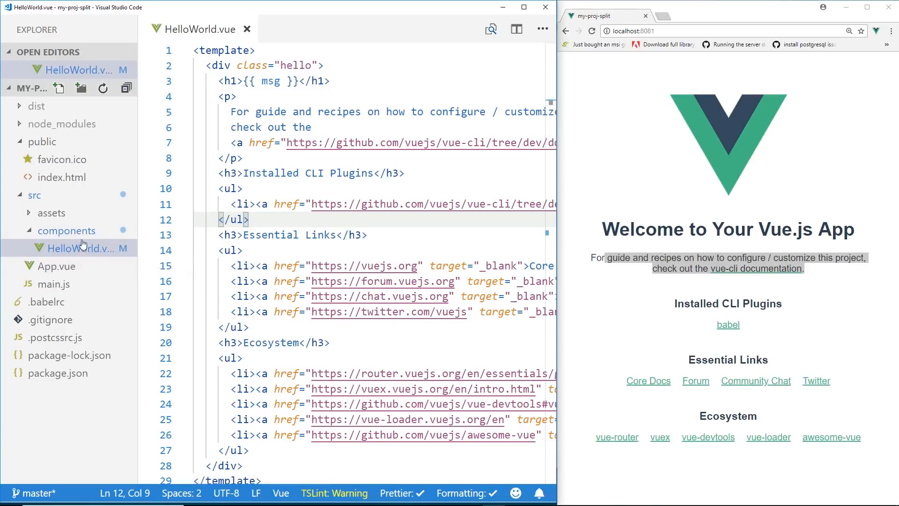
click(82, 248)
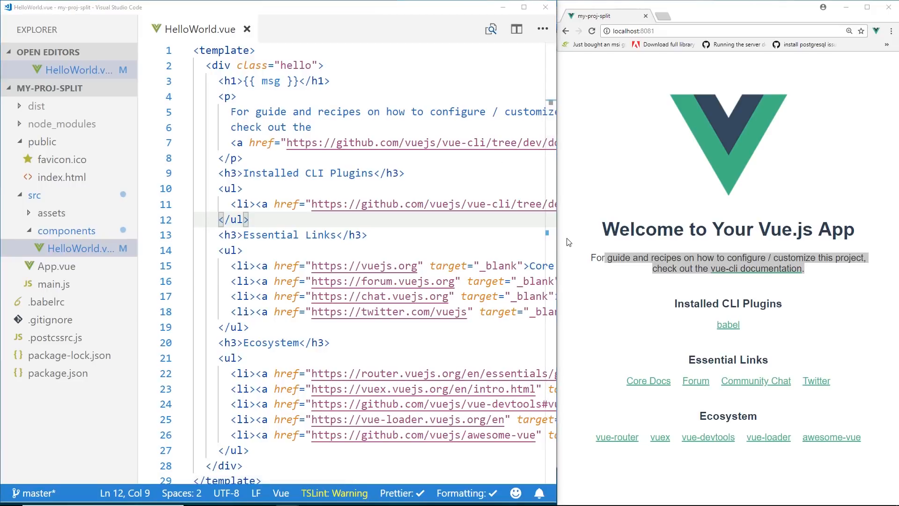
click(368, 235)
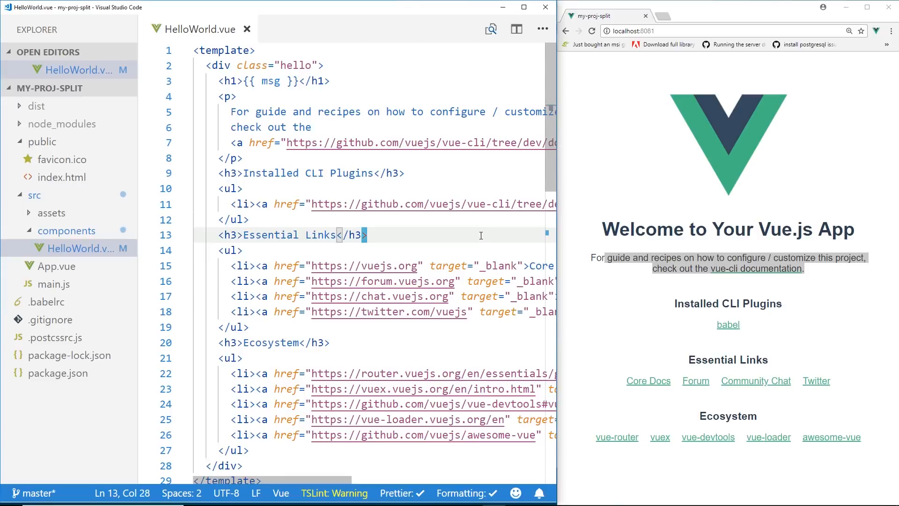
scroll(down, 3)
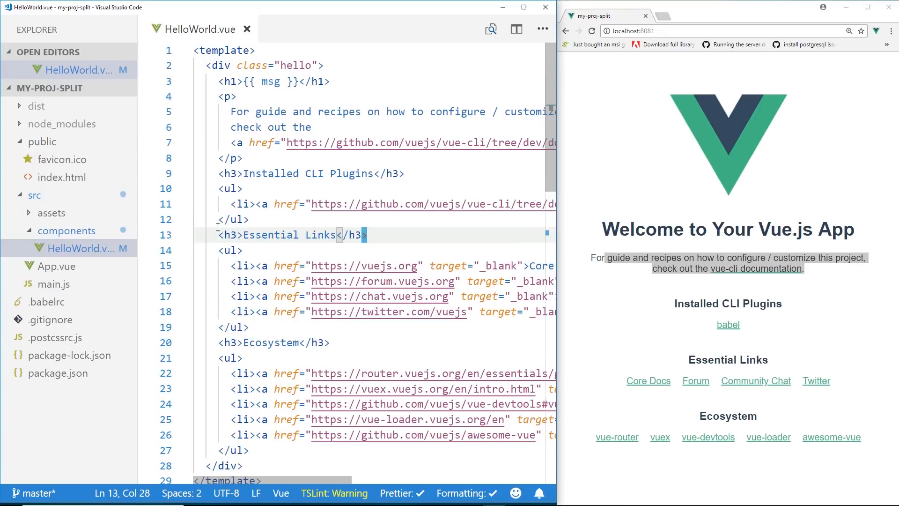
mouse_move(115, 42)
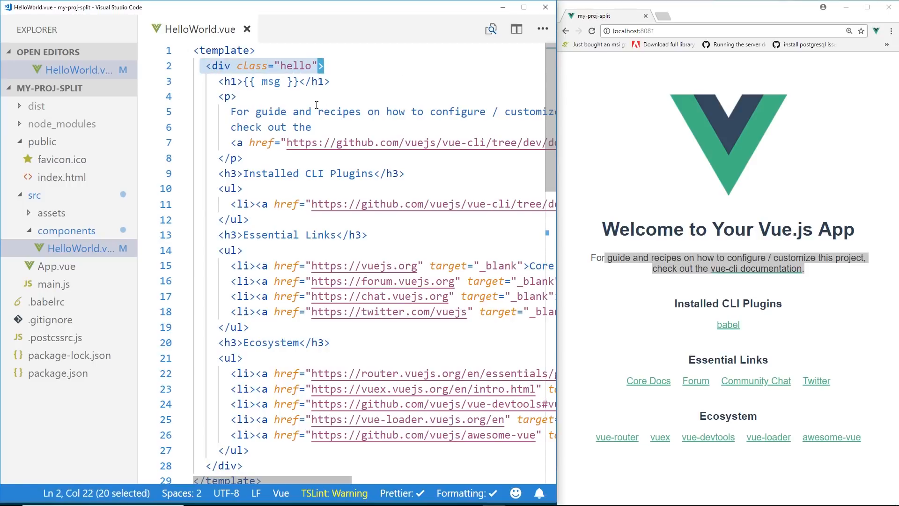
scroll(down, 3)
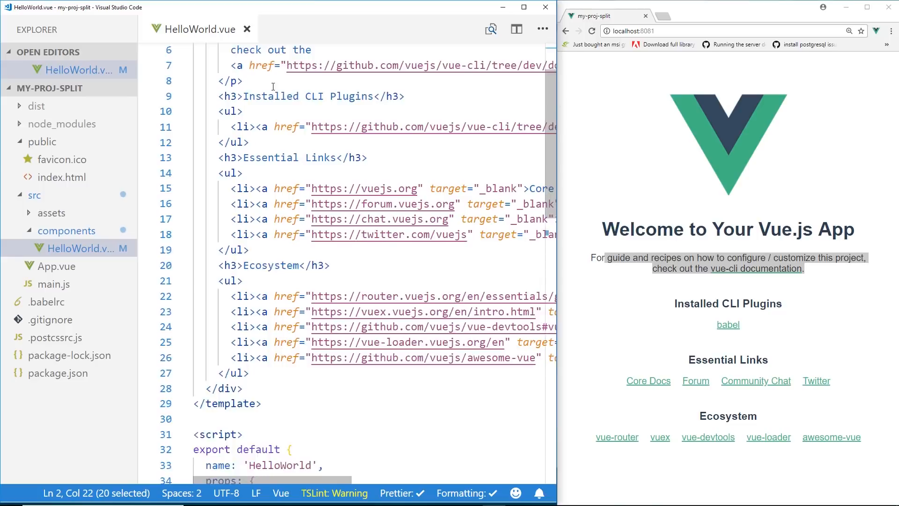
scroll(down, 3)
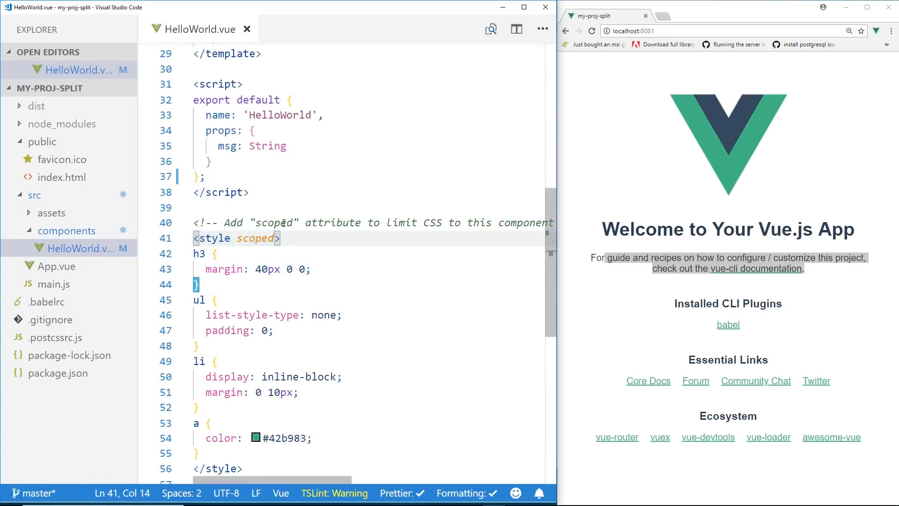
drag(262, 222, 396, 222)
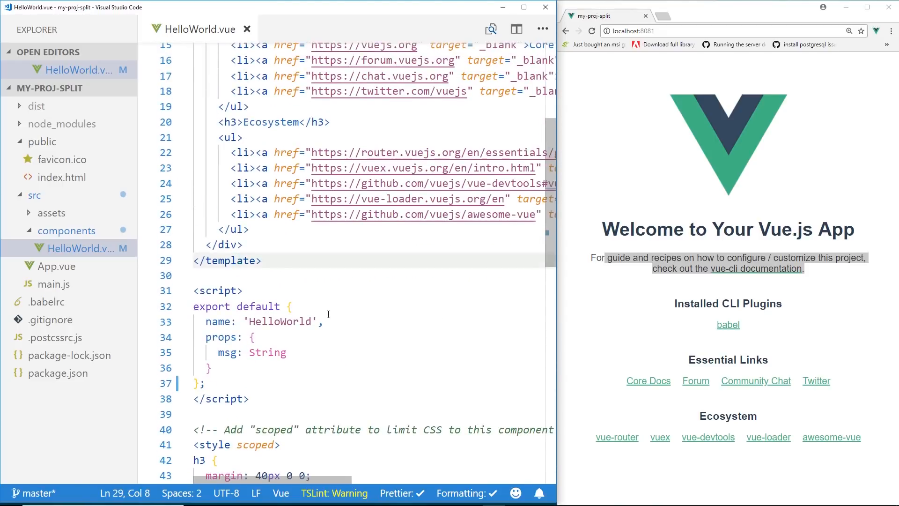
Add <style src="./style.css"></style> on a new line below </template> in HelloWorld.vue.
key(Enter)
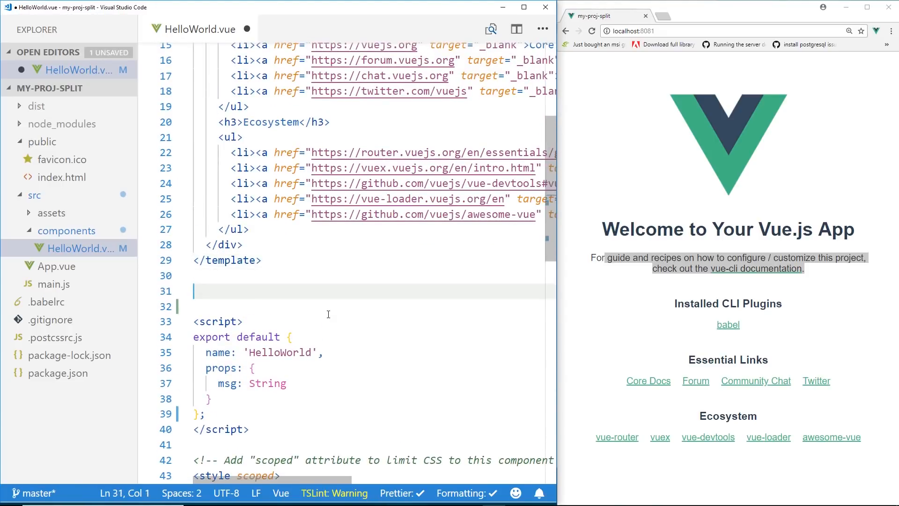
text(<style src)
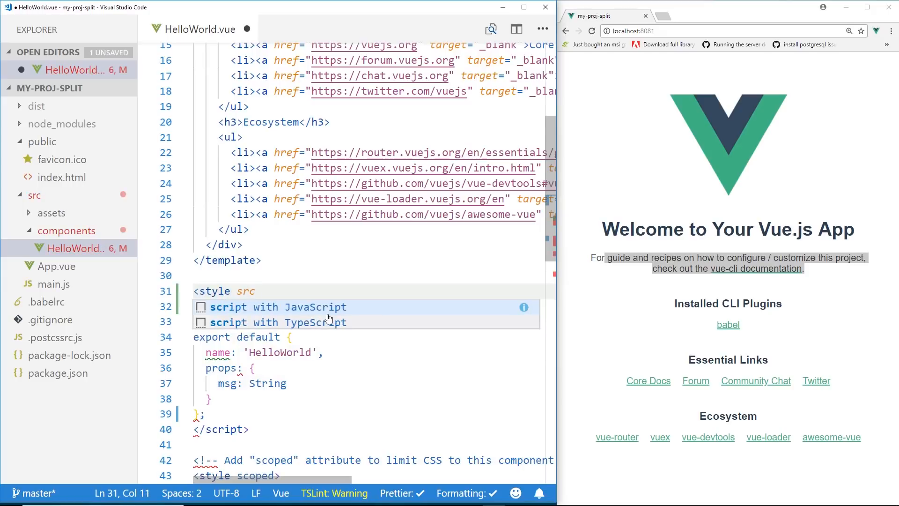
text(="./style.css)
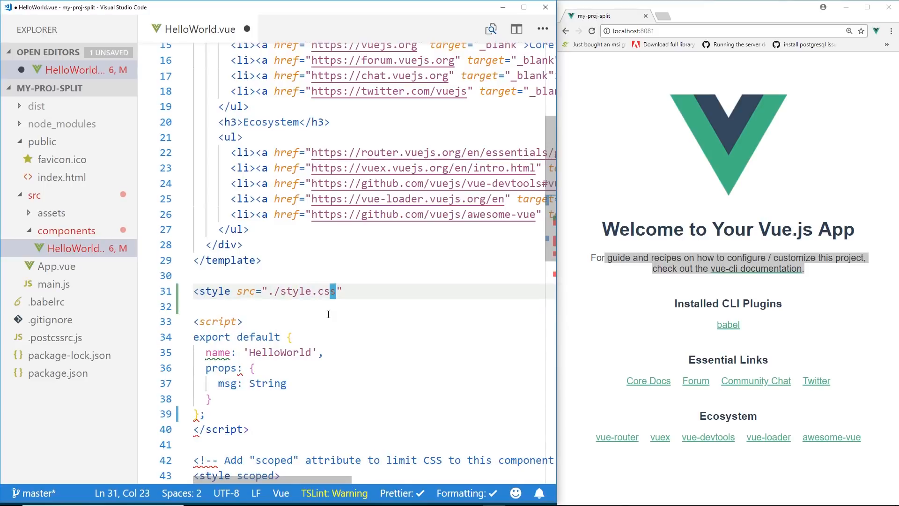
text(>)
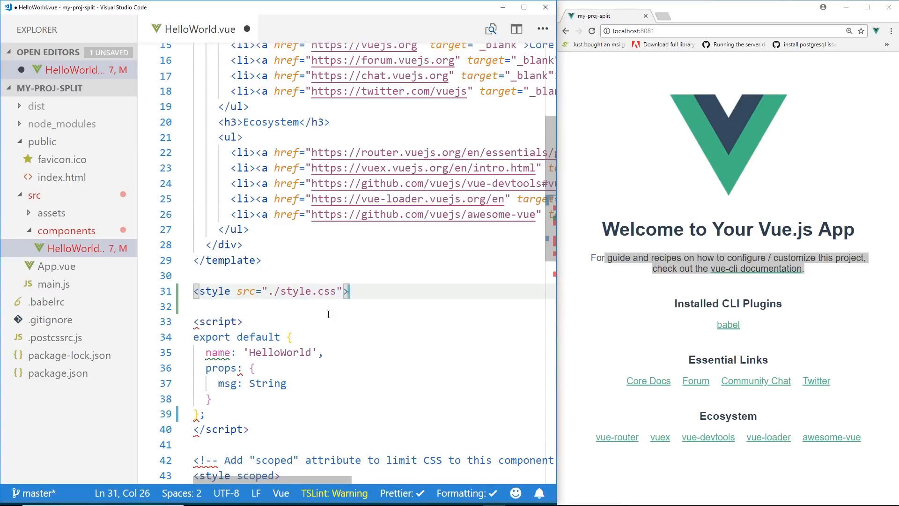
text(</style>)
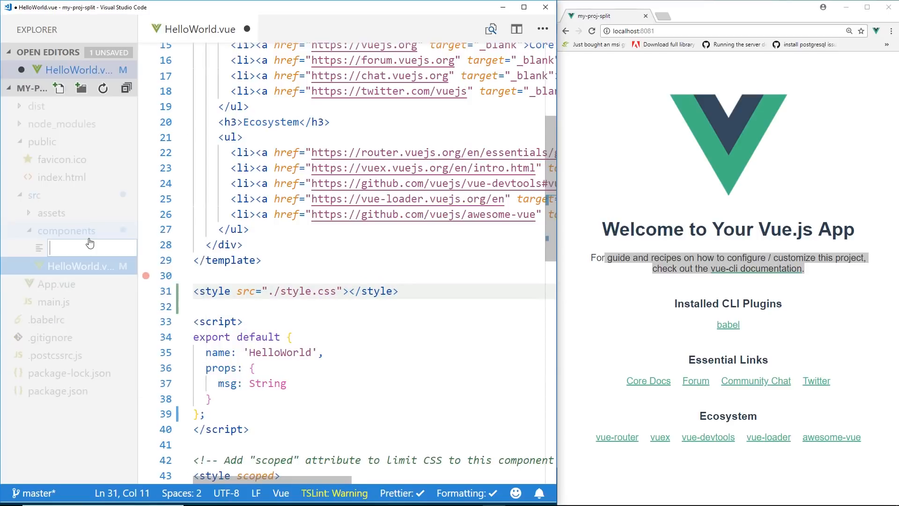
Create style.css in components and move HelloWorld.vue's scoped CSS rules into it.
text(style.css)
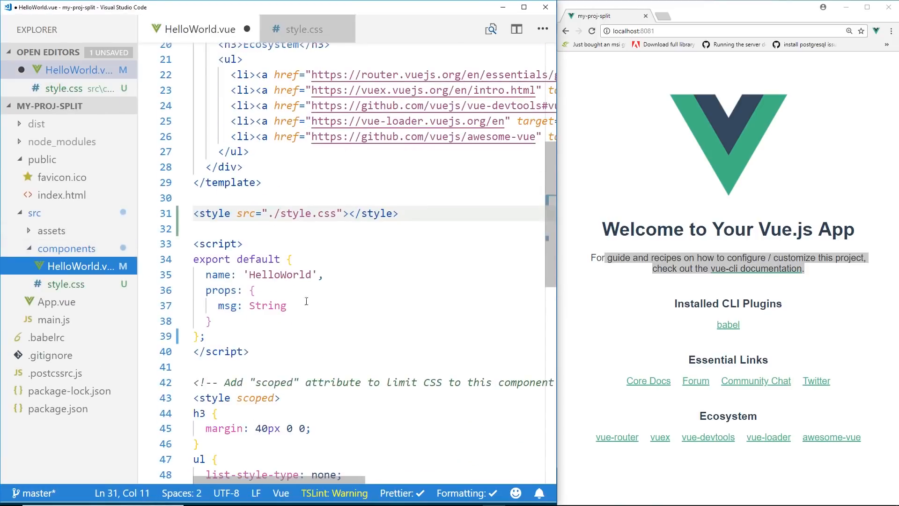
scroll(down, 3)
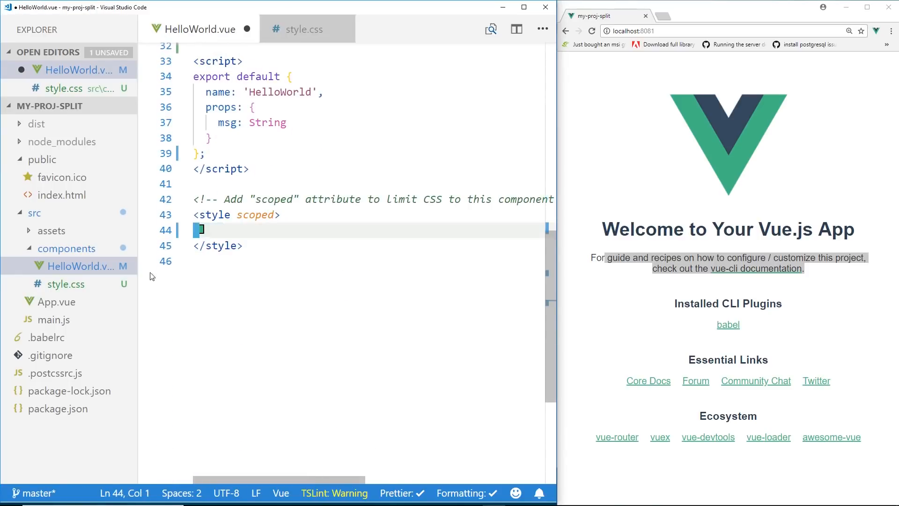
click(307, 29)
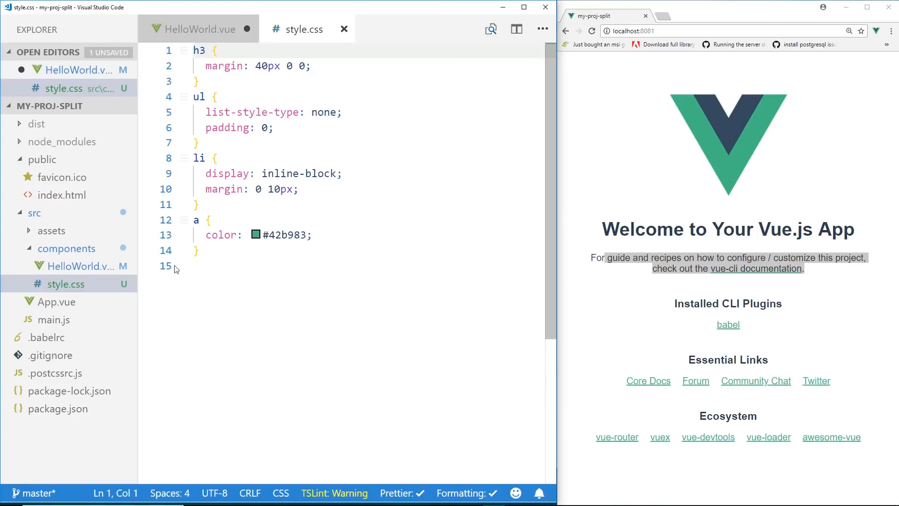
click(198, 29)
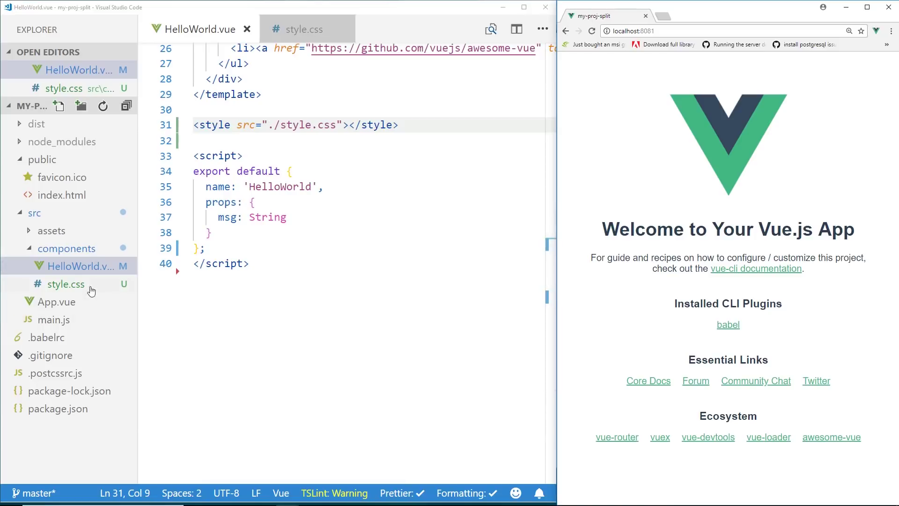
click(65, 284)
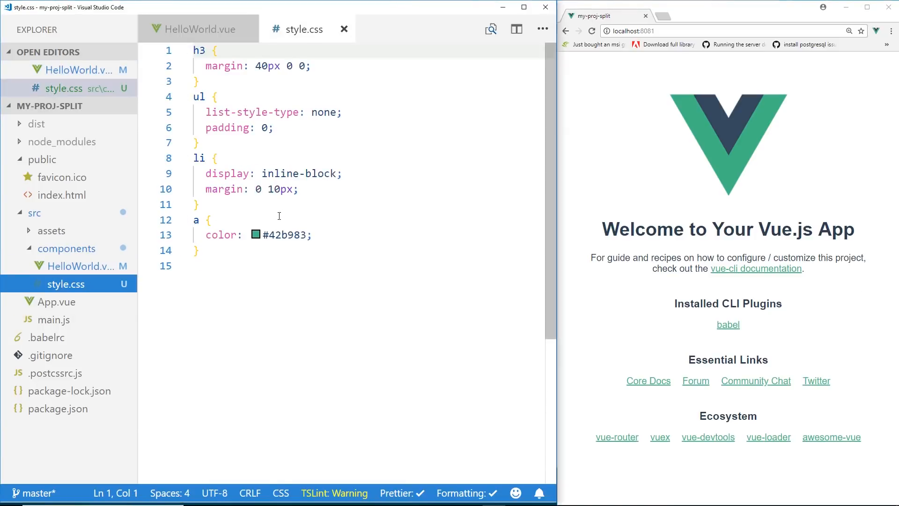
Change the a rule colour in style.css from #42b983 to orange.
click(271, 235)
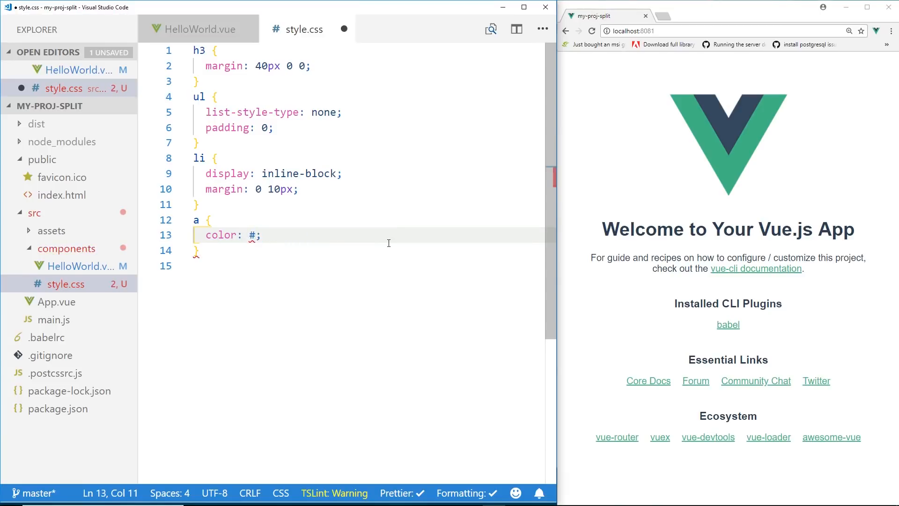
text(orange)
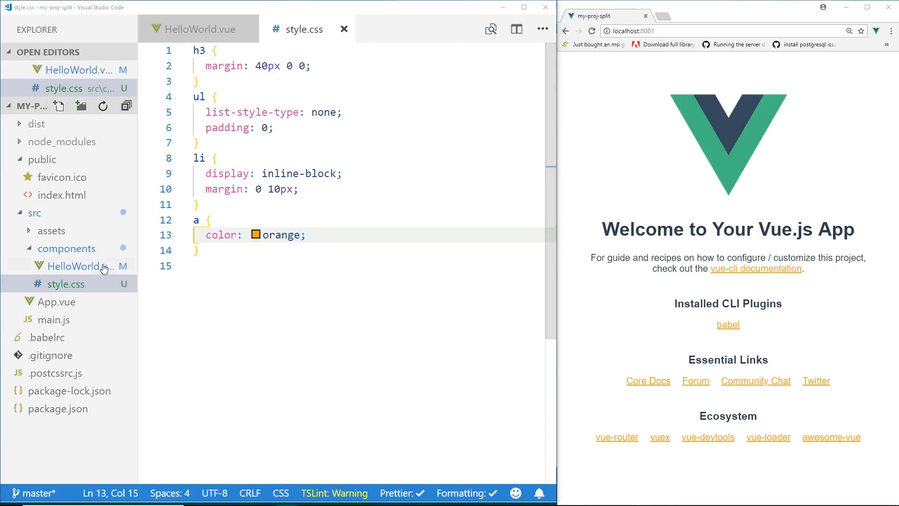
click(198, 28)
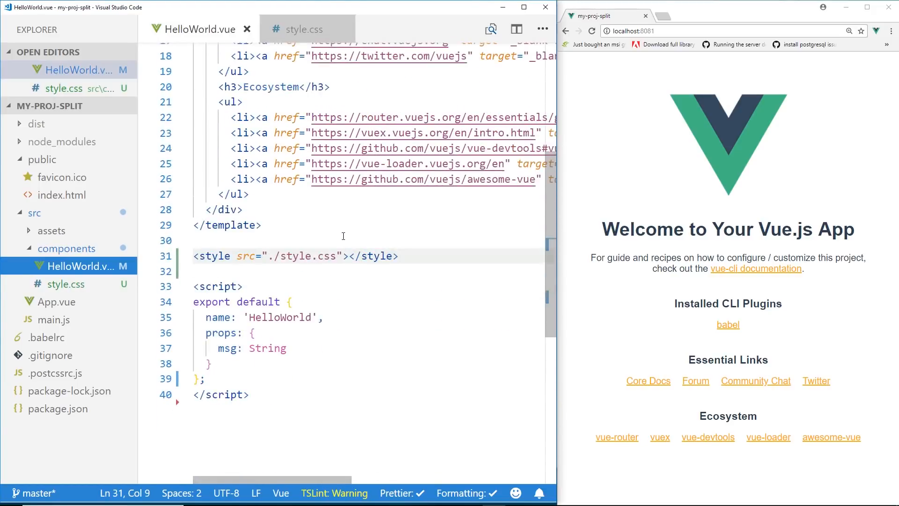
Add <template src="./template.html"></template> below the style tag in HelloWorld.vue.
key(Enter)
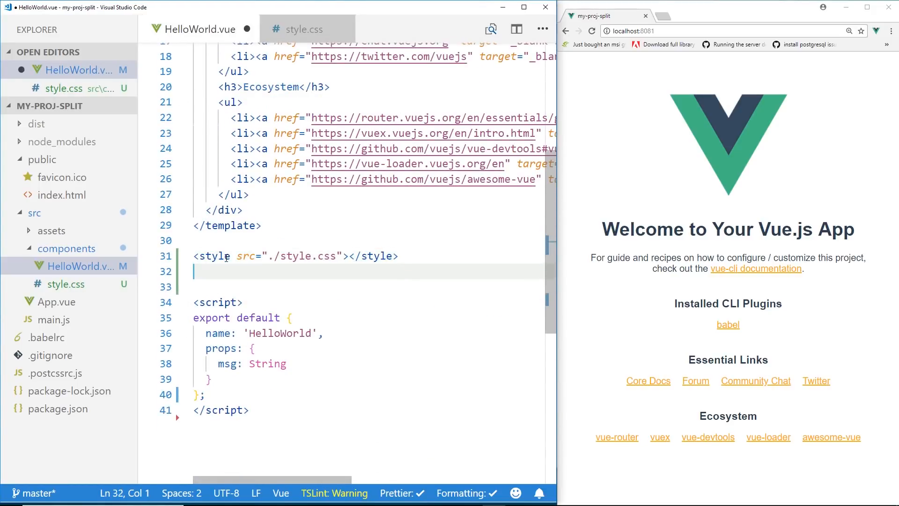
text(<template src)
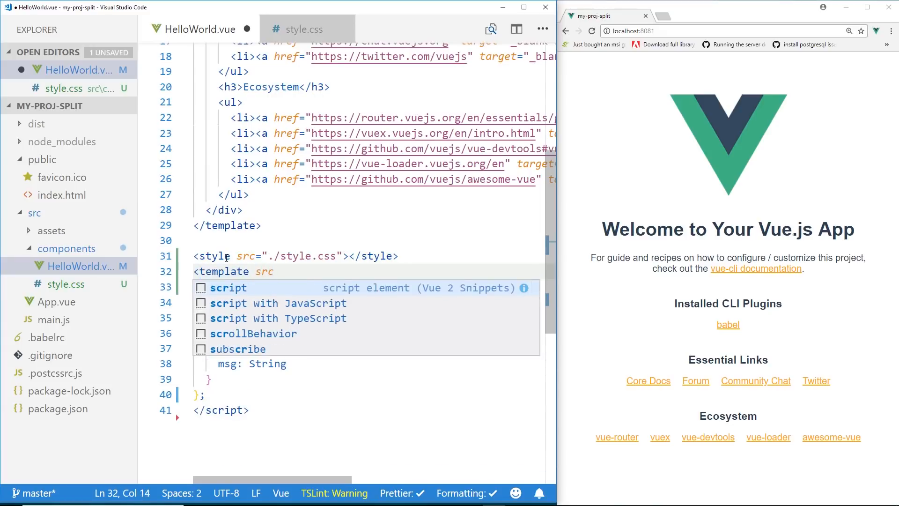
text(="./")
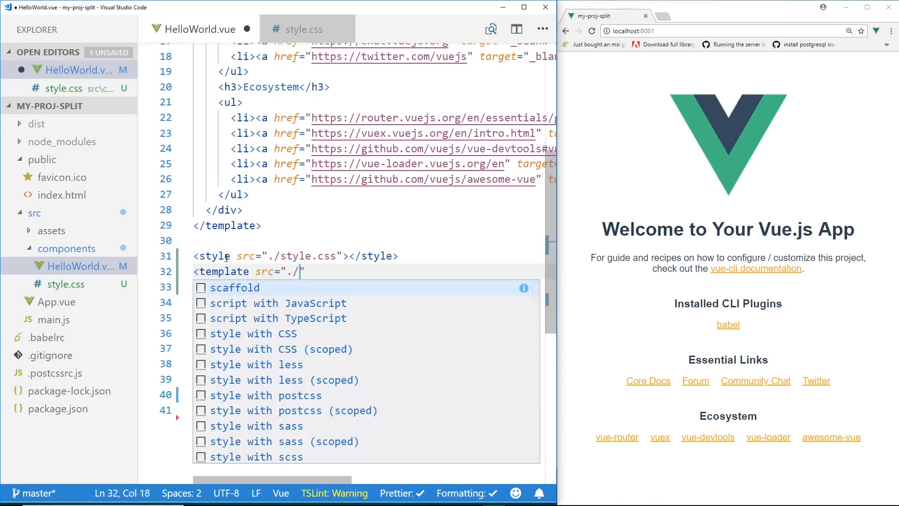
text(template.html)
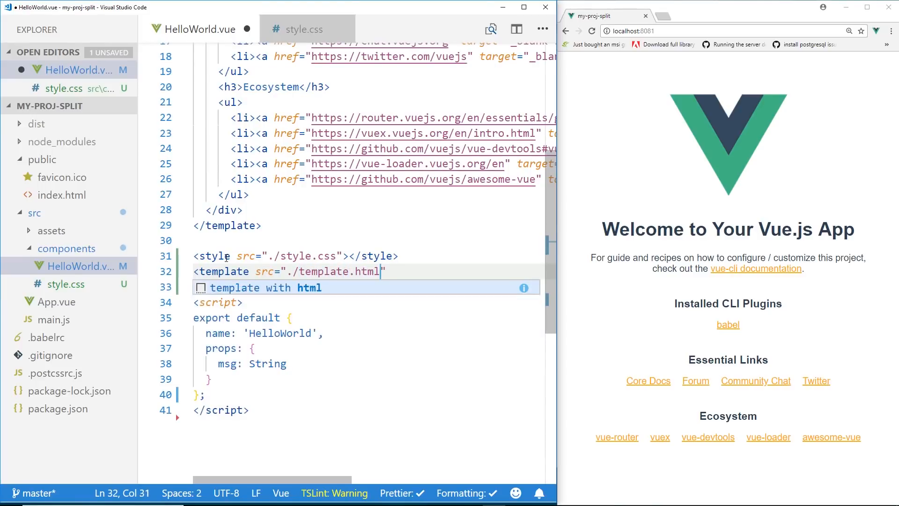
text(></template>)
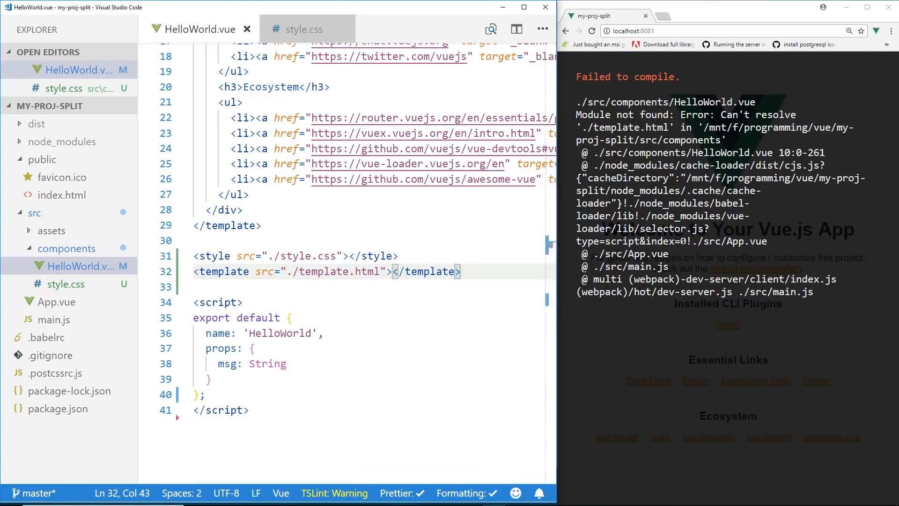
mouse_move(67, 248)
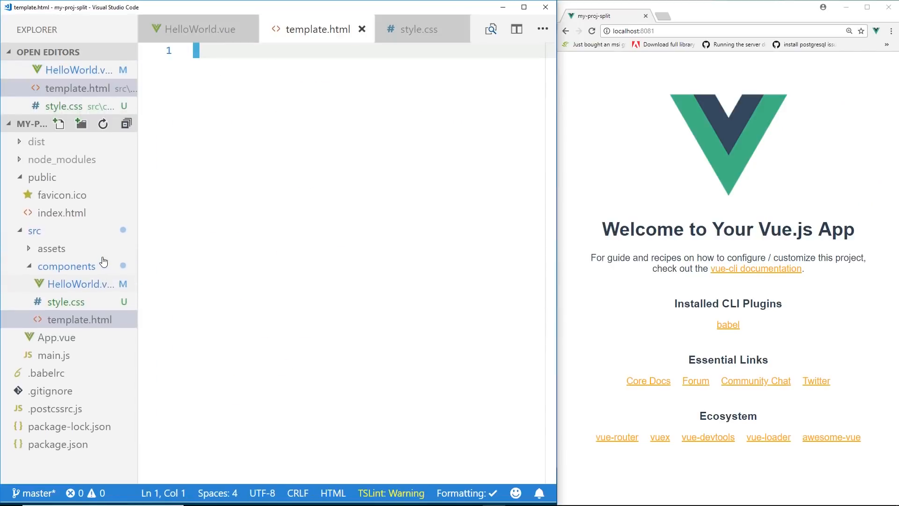
Cut the inline template markup from HelloWorld.vue and paste it into the new template.html.
click(199, 29)
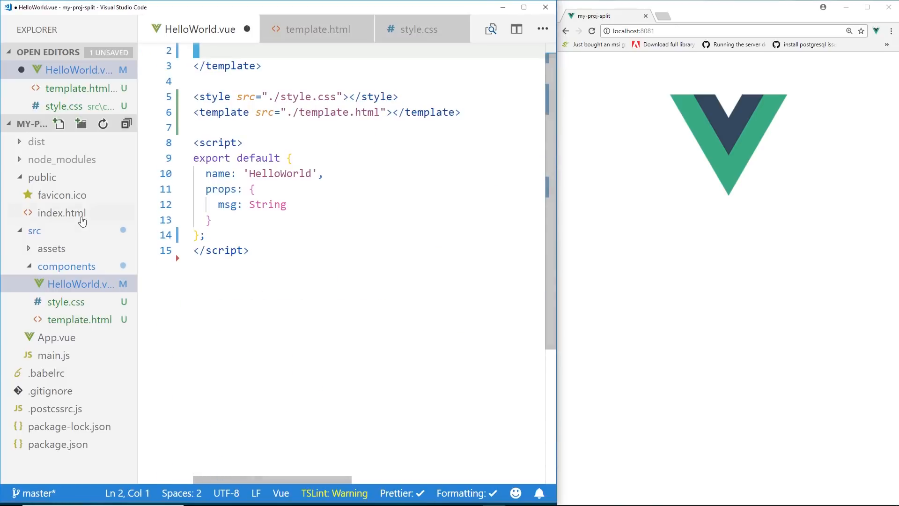
click(317, 29)
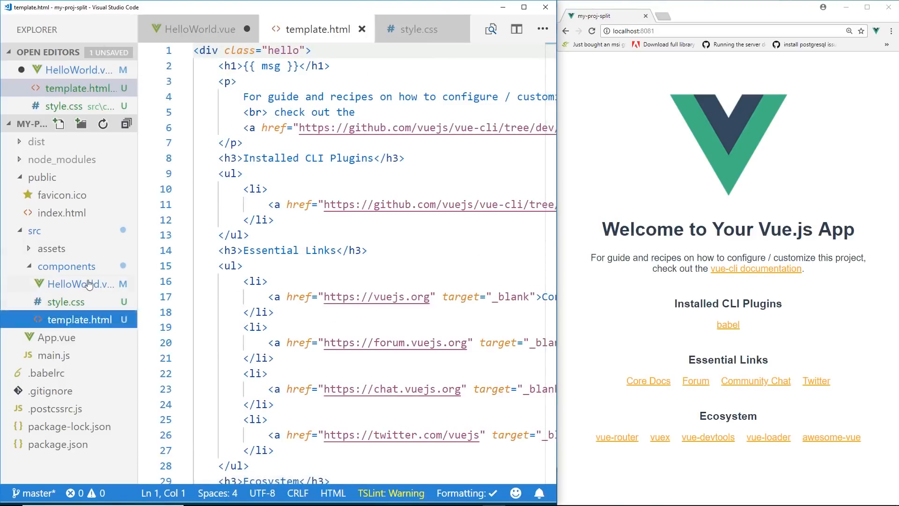
click(197, 29)
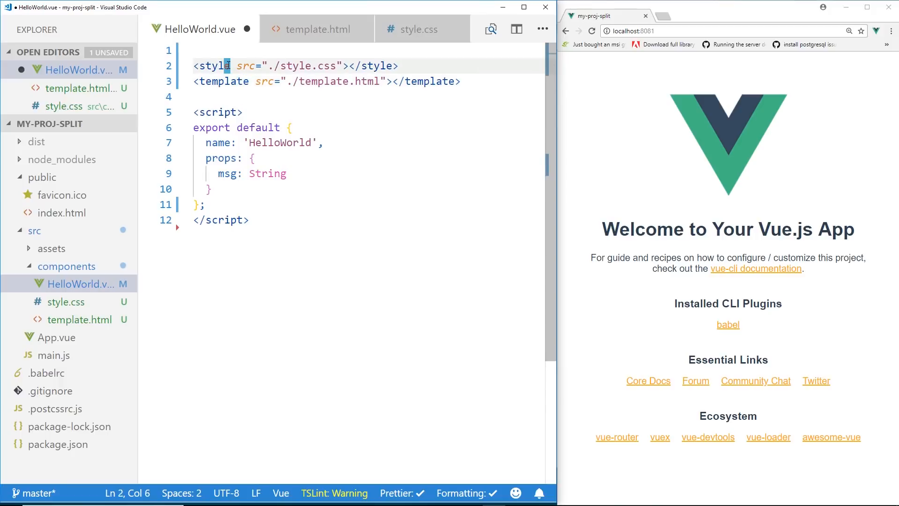
Add otherMessage: 'Hi Hello' after msg: String in the HelloWorld props.
double_click(258, 128)
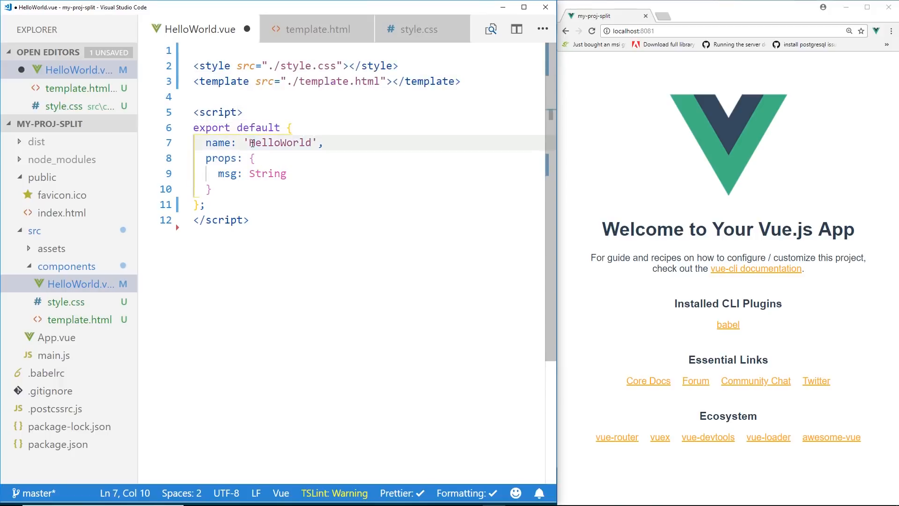
mouse_move(657, 328)
text(oth)
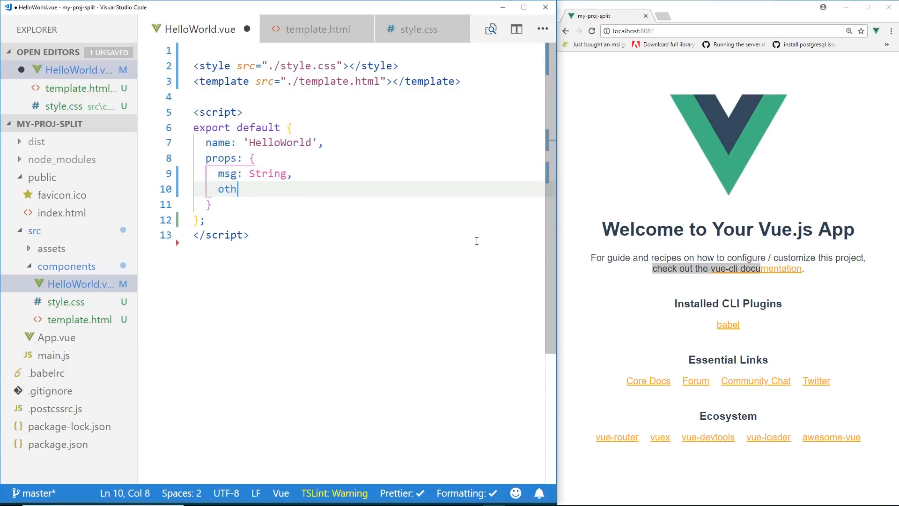
text(erMessage)
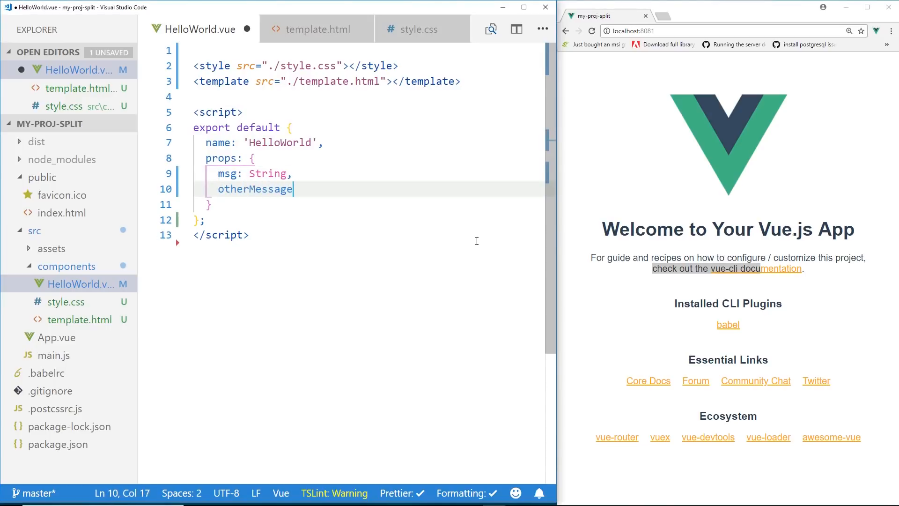
text(: '')
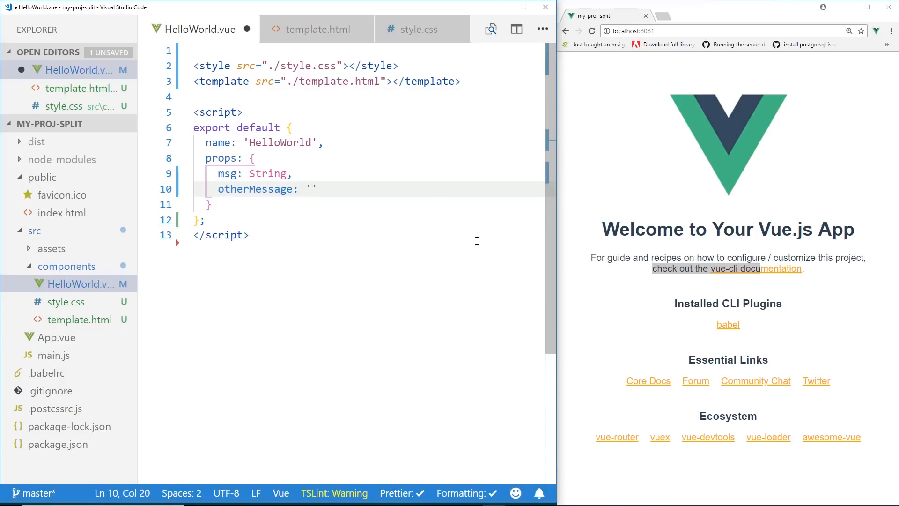
text(Hi)
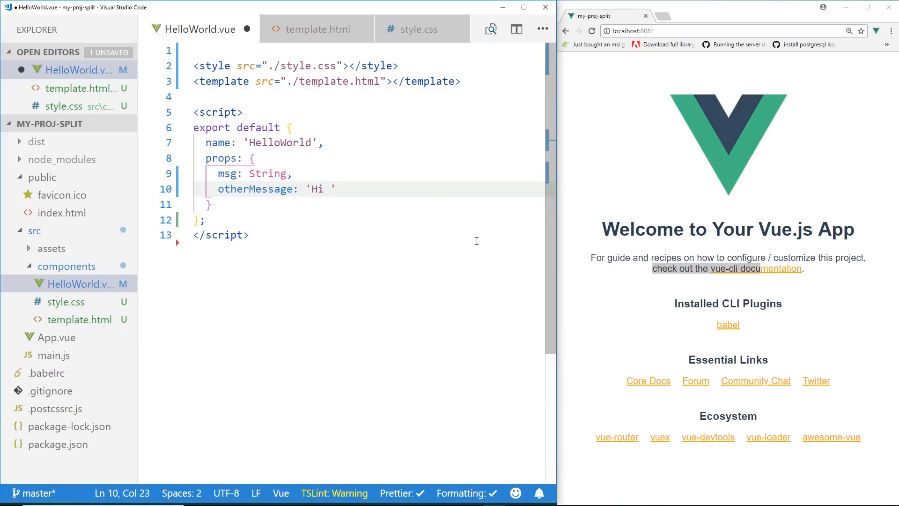
text(Hello)
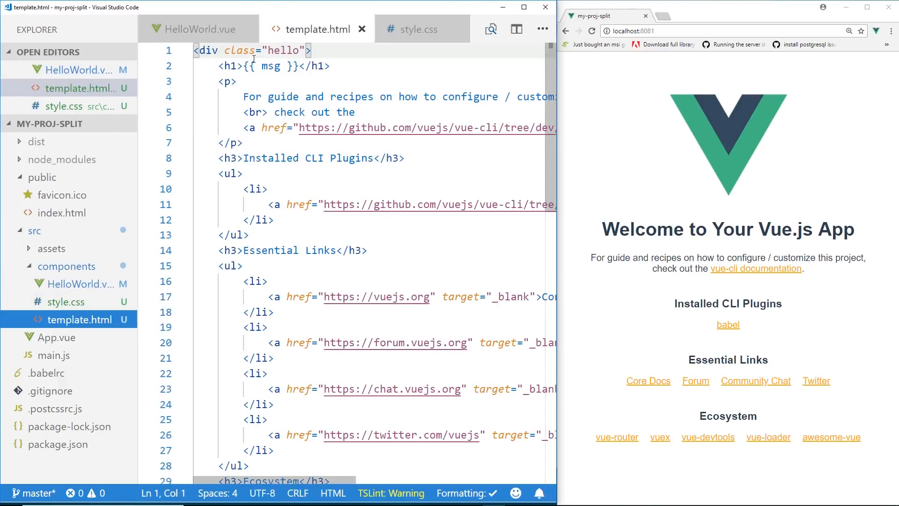
Add <h2>{{otherMessage}}</h2> below the h1 in template.html and save.
text(<h2)
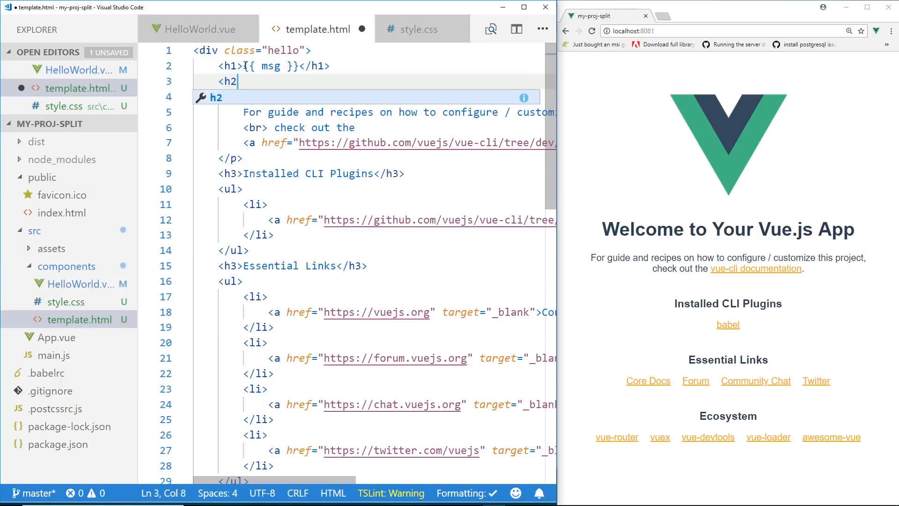
text({[o)
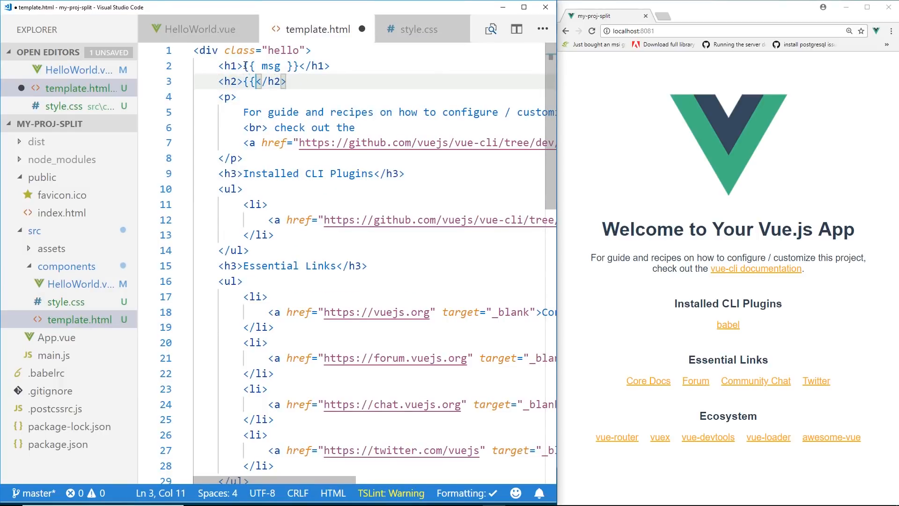
text(otherMess)
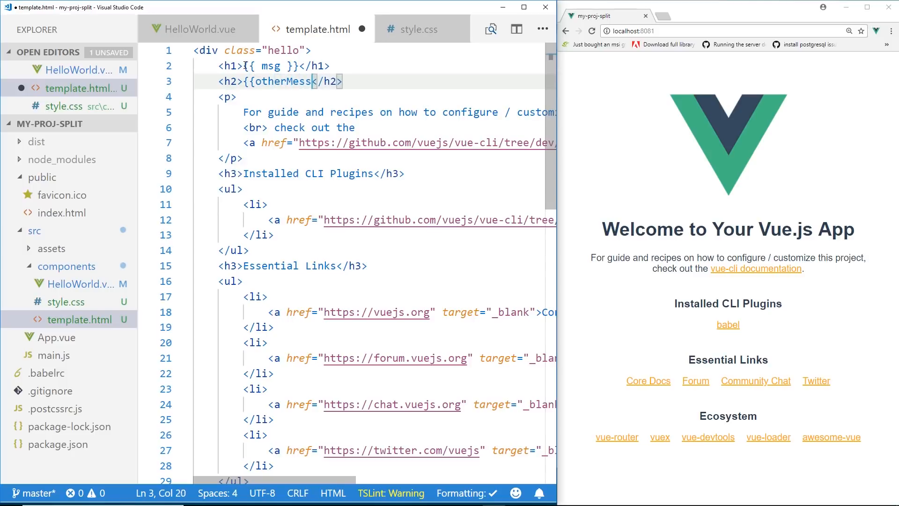
text(age}})
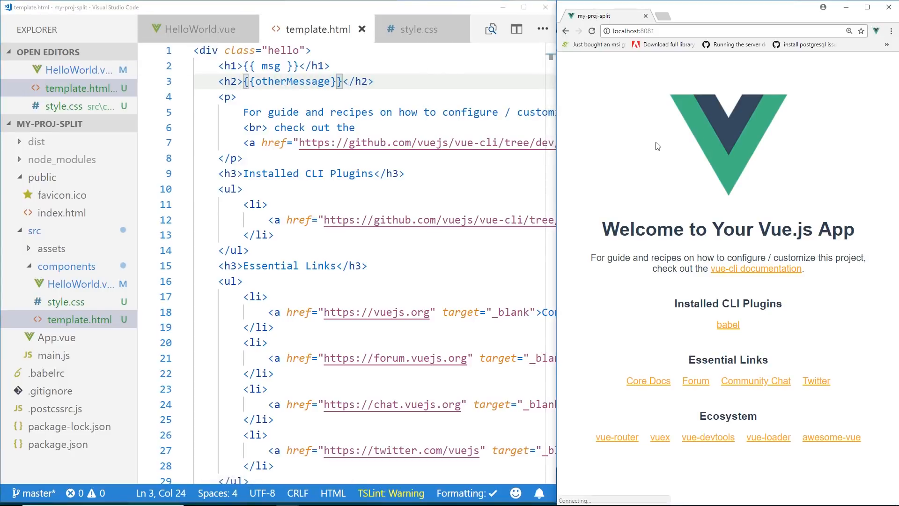
click(202, 29)
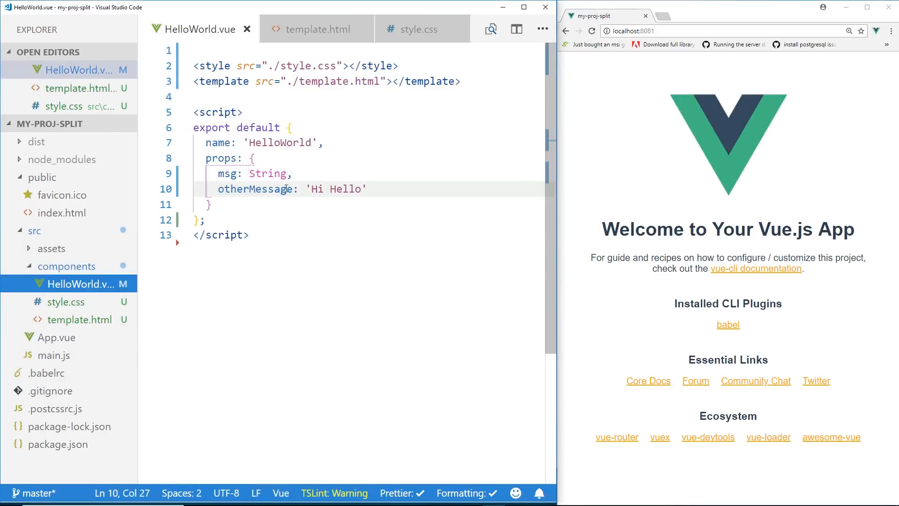
mouse_move(185, 297)
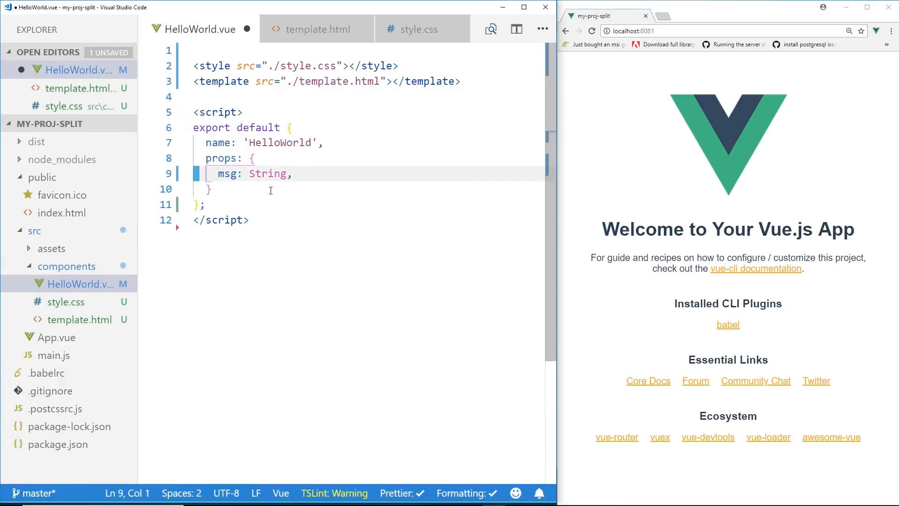
Replace the otherMessage prop with data() returning otherMessage: 'Hi Hello', and check the rendered heading.
text(data: {)
text(othe)
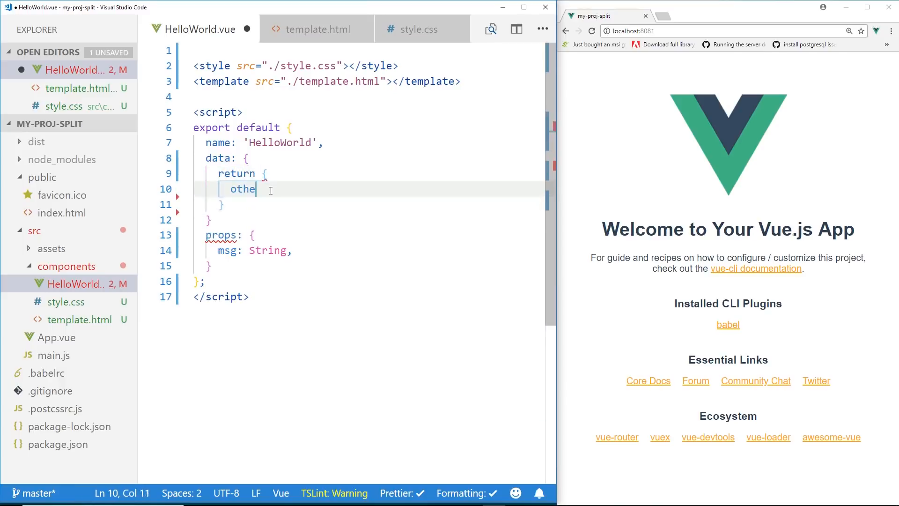
text(rMessage:)
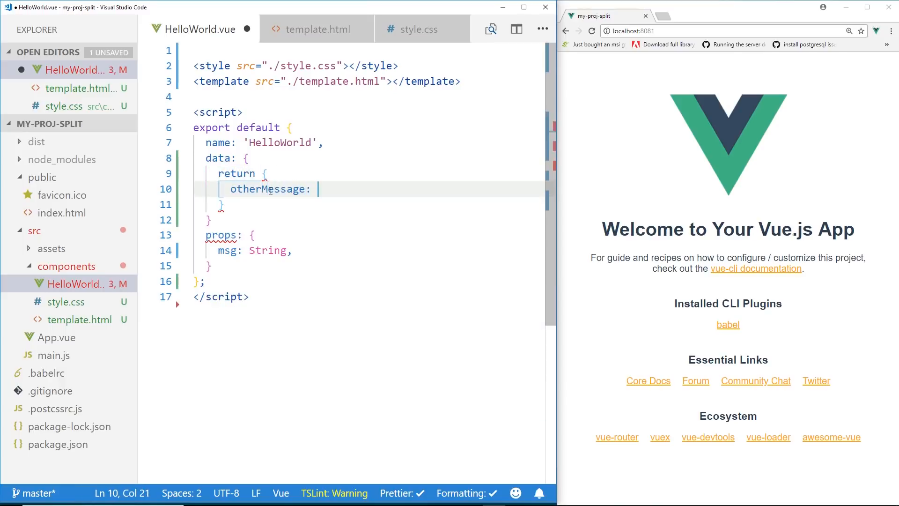
text('Hi Hello')
click(368, 157)
text(())
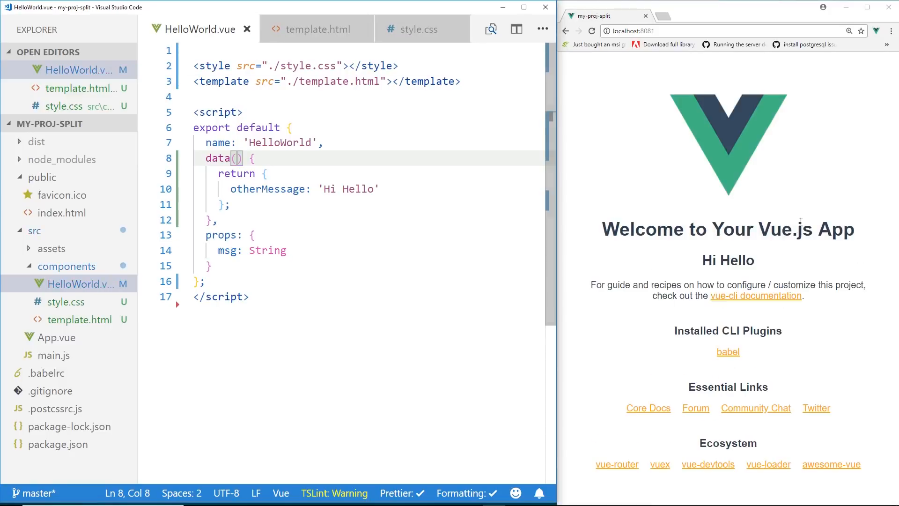
double_click(728, 260)
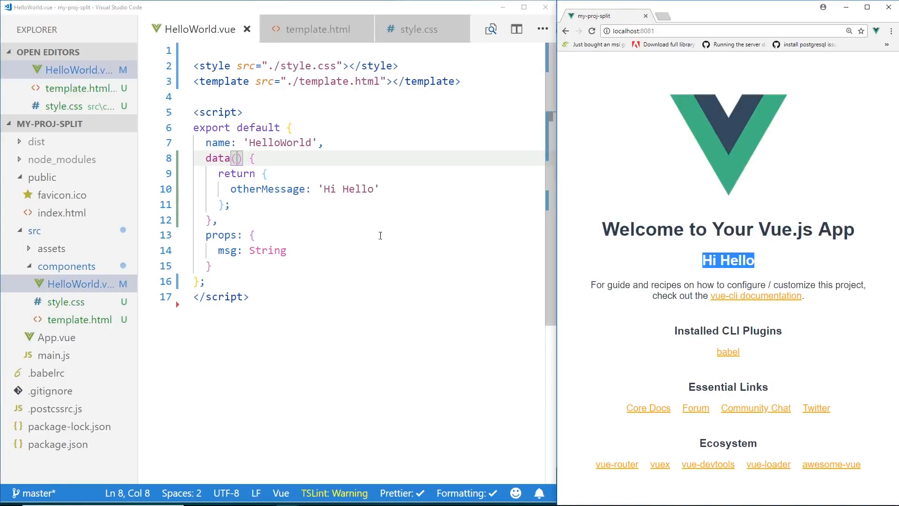